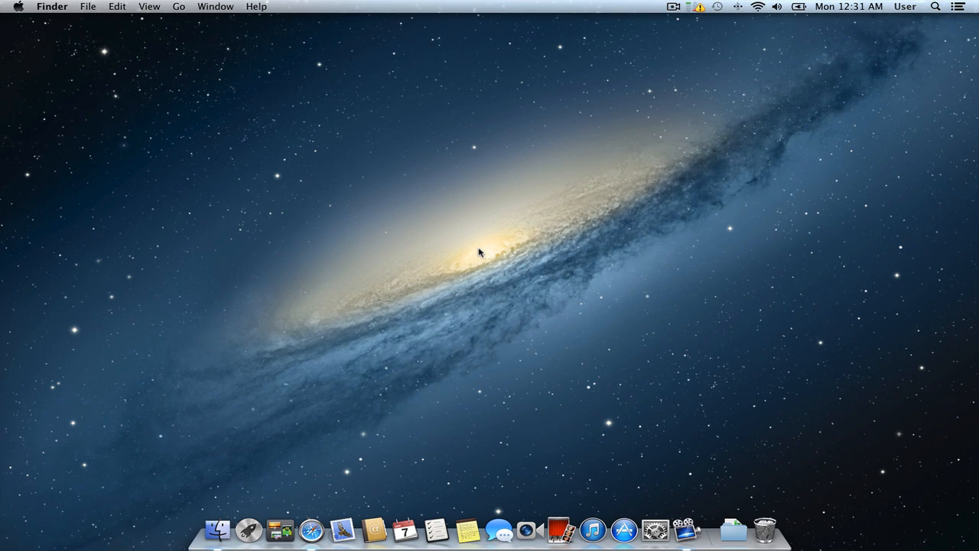
pyautogui.moveTo(309, 529)
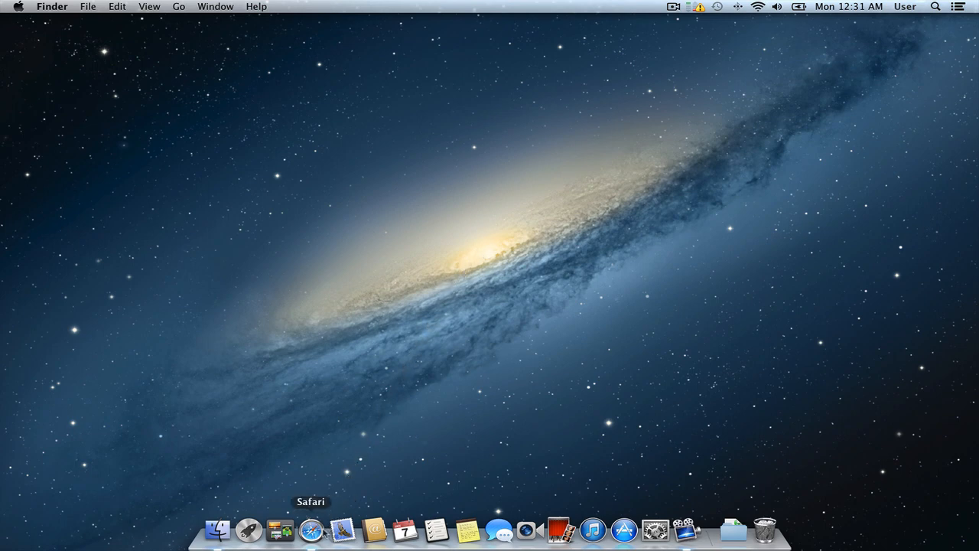
# Launch Safari from the Dock and go to netflix.com.
pyautogui.click(309, 529)
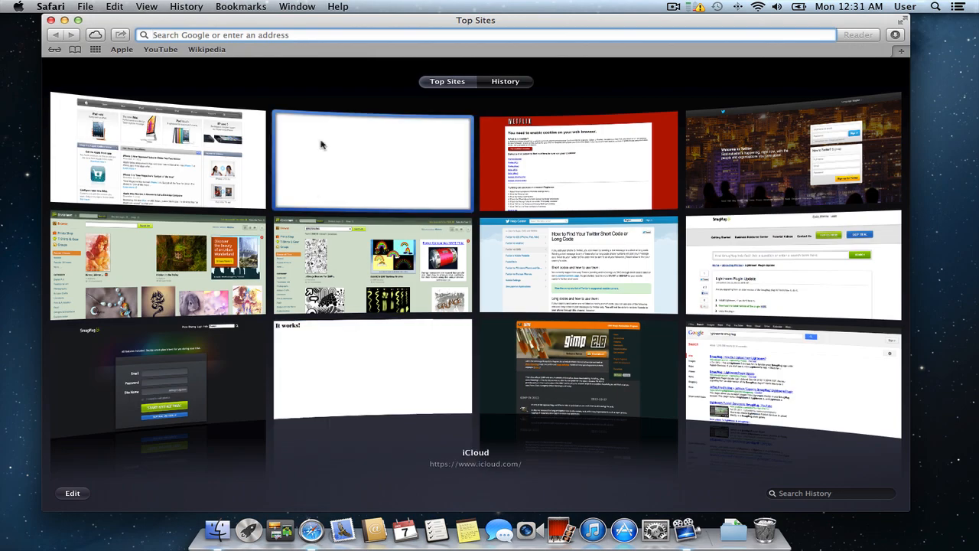
pyautogui.write('netflix.com')
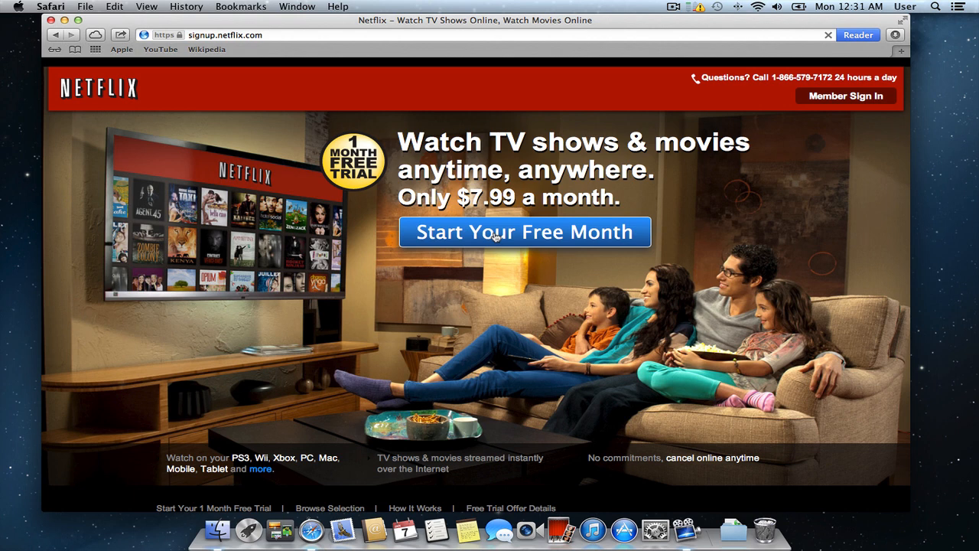
pyautogui.moveTo(845, 94)
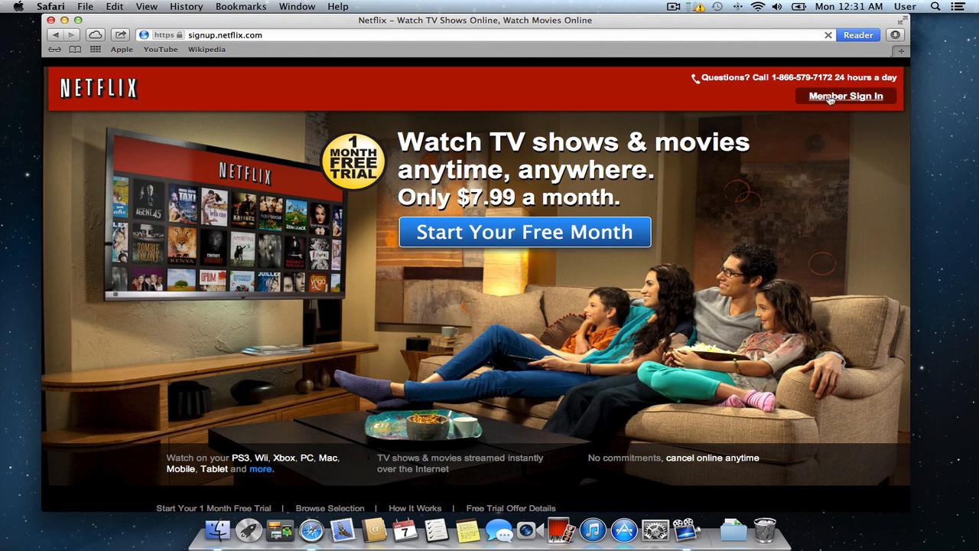
# Sign in to Netflix as a member with the account email and password.
pyautogui.click(845, 95)
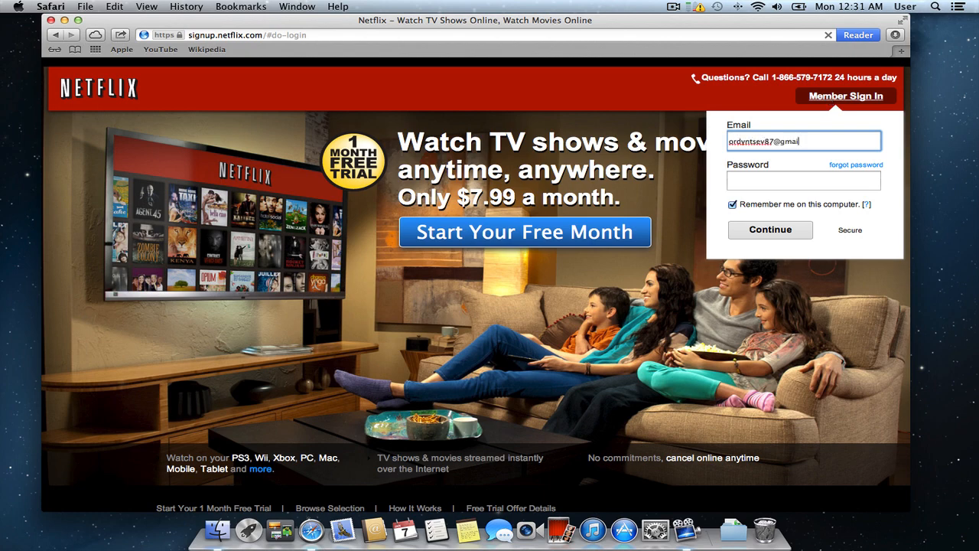
pyautogui.write('password')
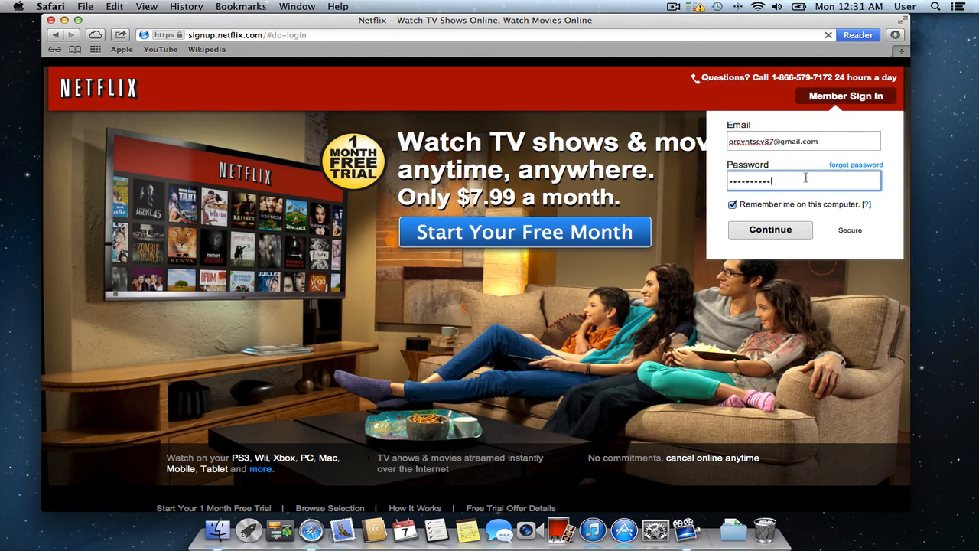
pyautogui.click(770, 229)
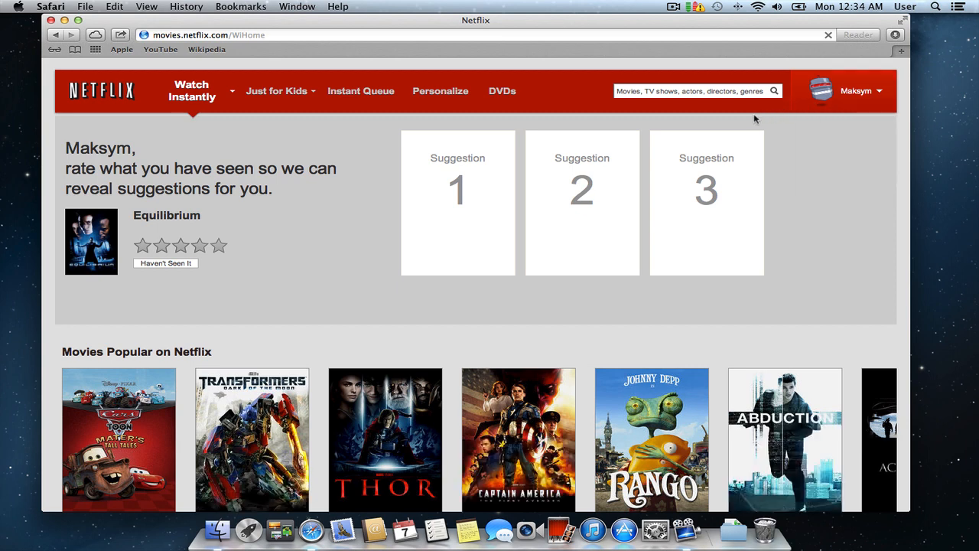
# Scroll down the home page to the Movies Popular on Netflix row with Transformers.
pyautogui.scroll(-3)
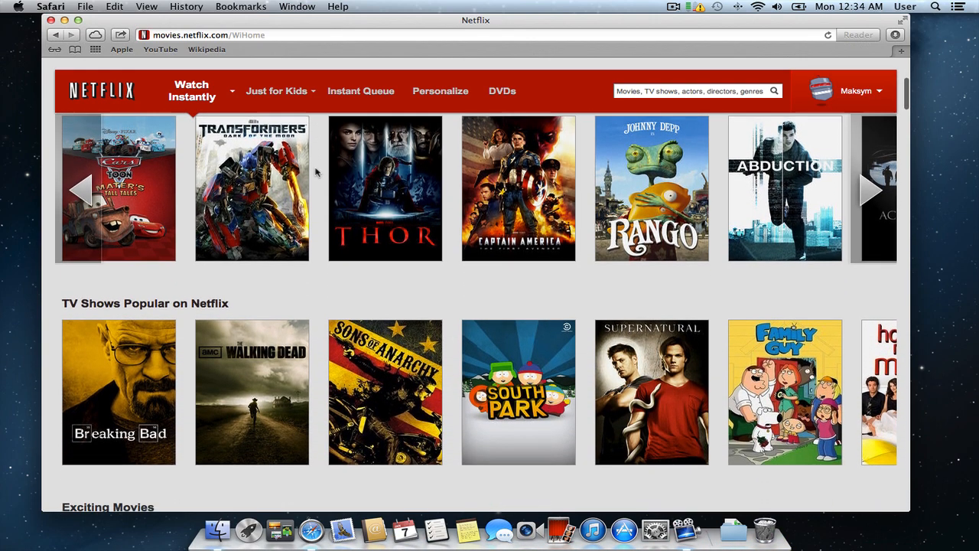
pyautogui.scroll(-3)
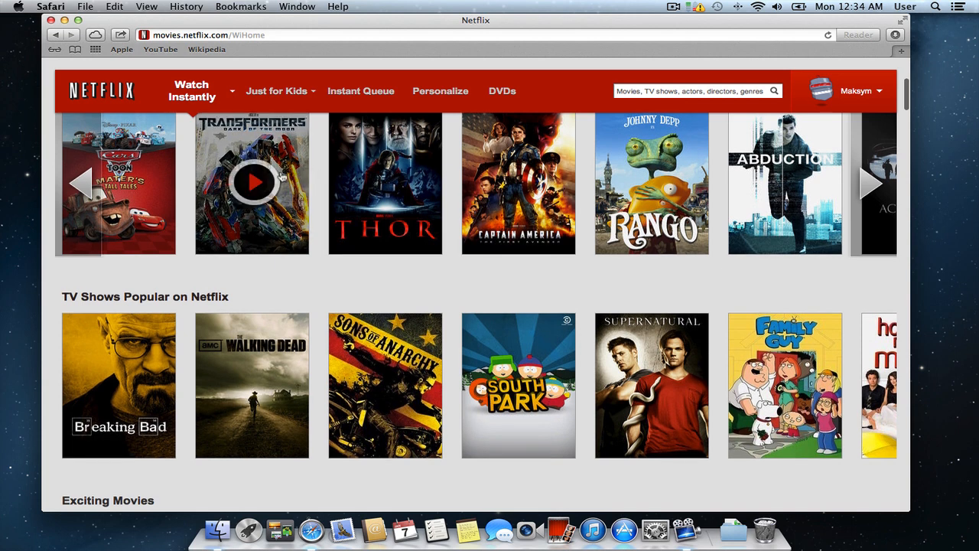
pyautogui.moveTo(252, 182)
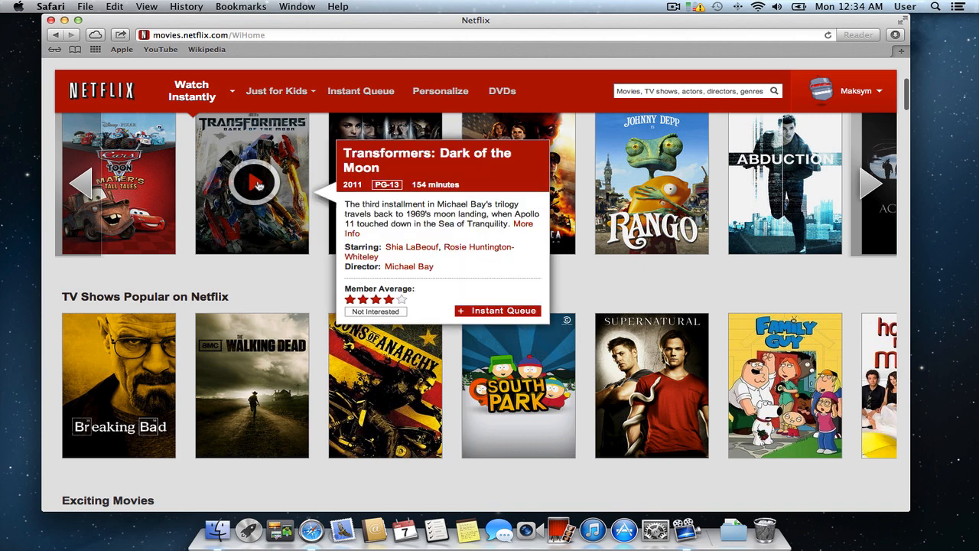
# Start Transformers: Dark of the Moon and request the Silverlight upgrade via Upgrade Now.
pyautogui.click(252, 184)
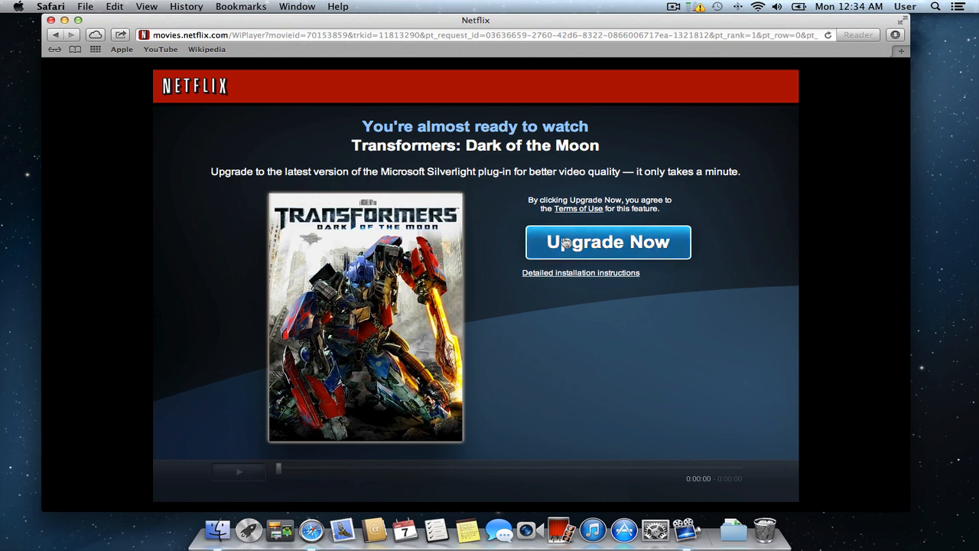
pyautogui.click(606, 242)
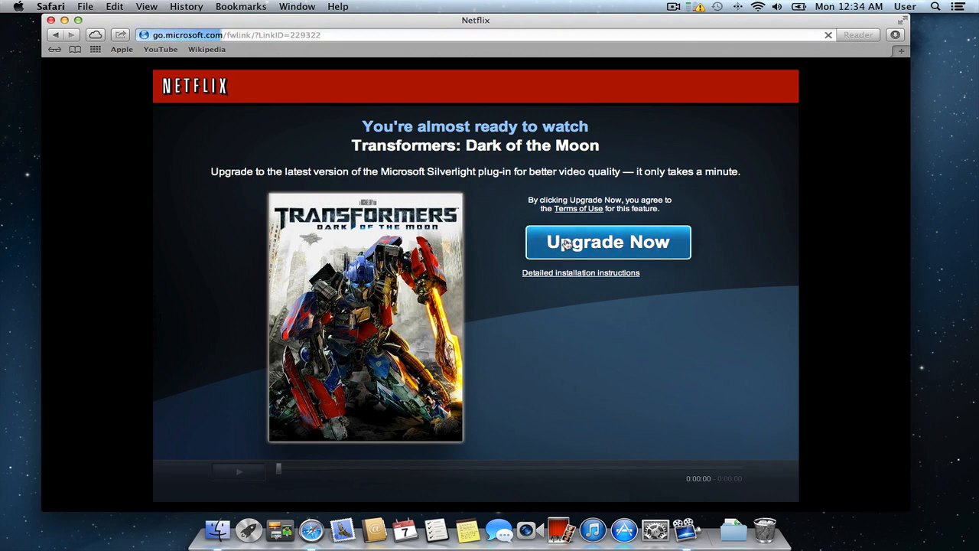
pyautogui.click(606, 242)
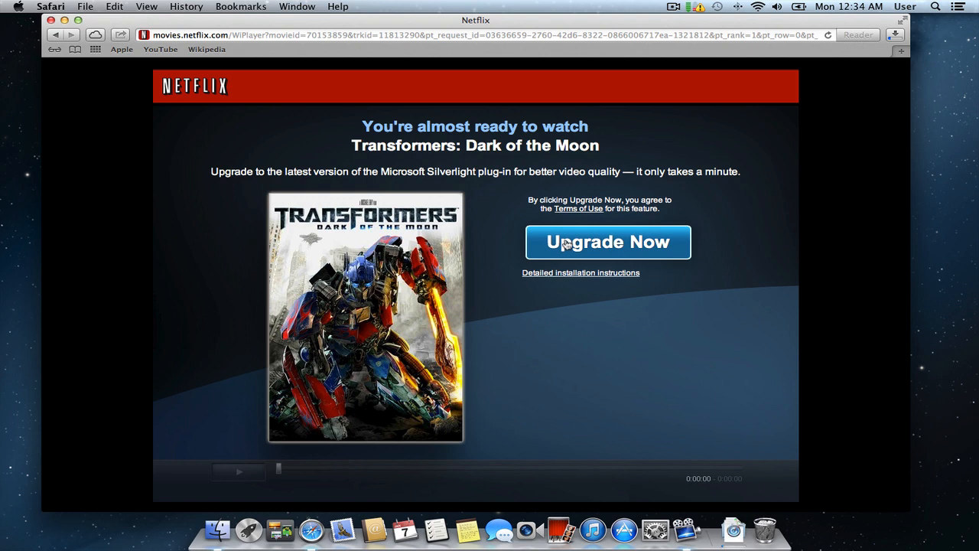
pyautogui.moveTo(605, 245)
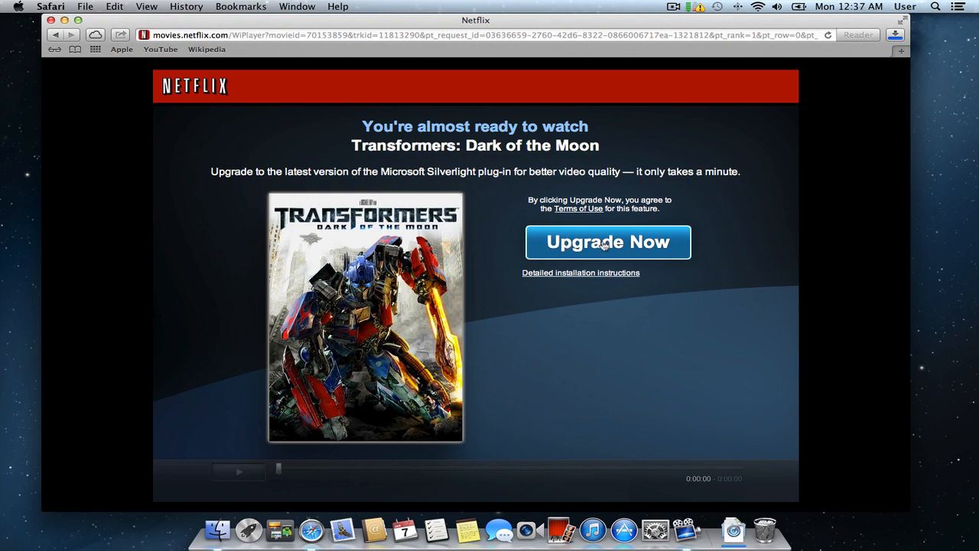
pyautogui.moveTo(679, 379)
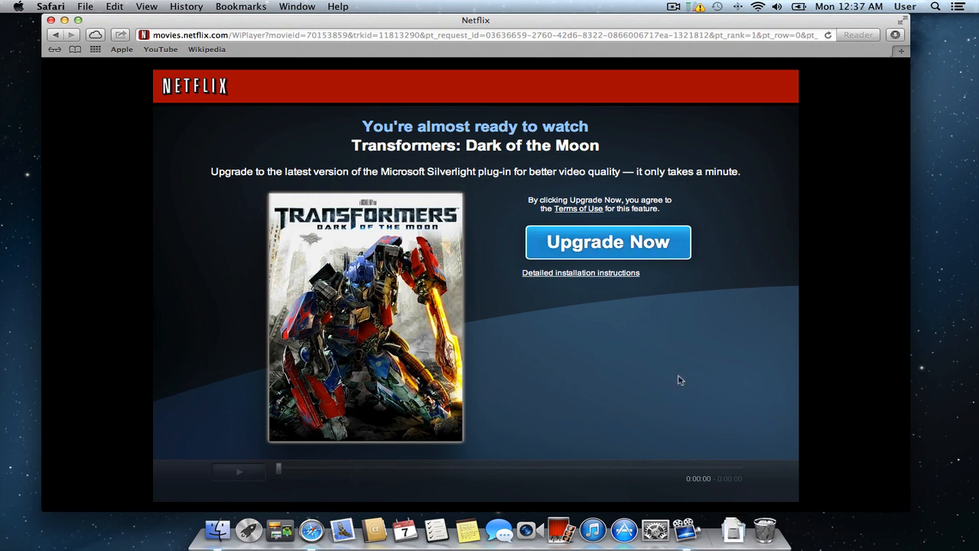
# Mount the downloaded Silverlight disk image and launch Silverlight.pkg.
pyautogui.click(607, 242)
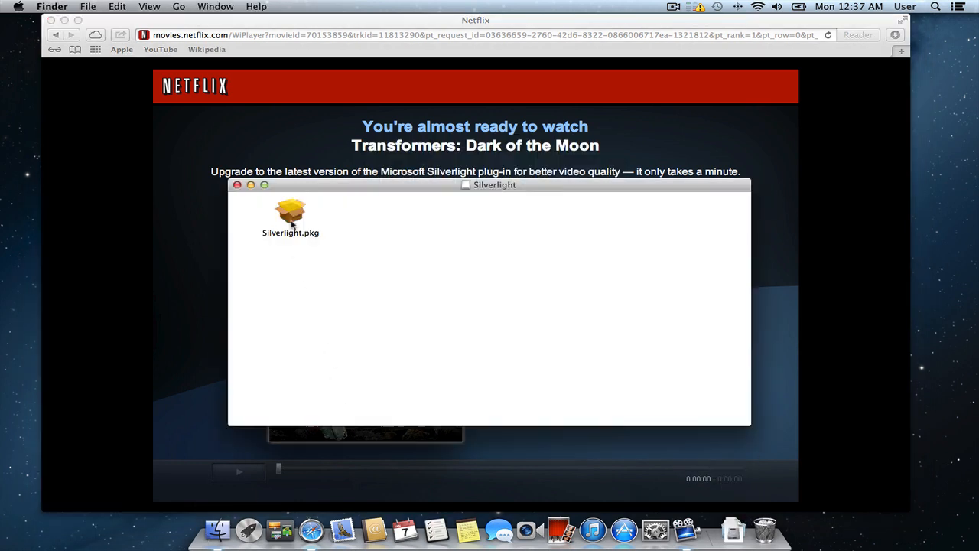
pyautogui.click(291, 215)
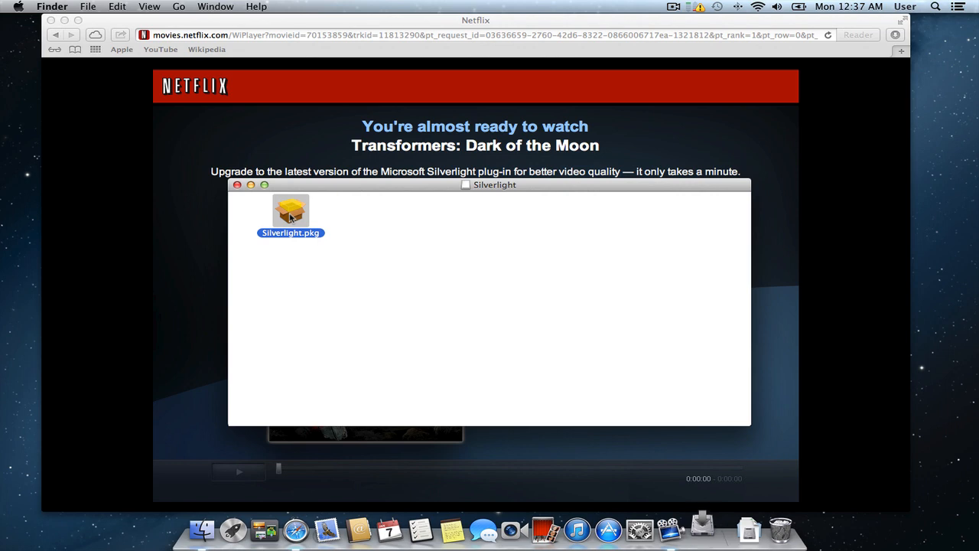
pyautogui.doubleClick(291, 213)
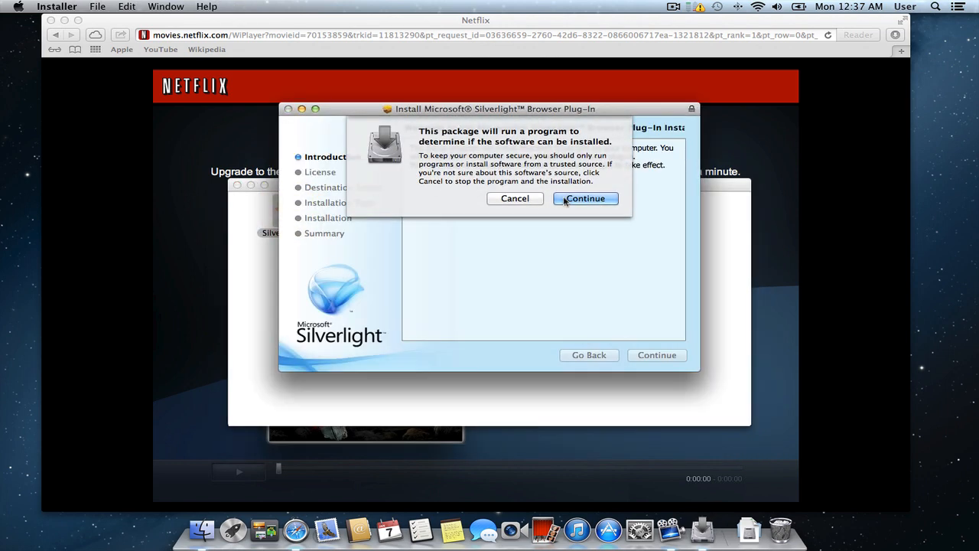
# Proceed through the installer intro, agree to the Silverlight license and begin the standard install.
pyautogui.click(584, 199)
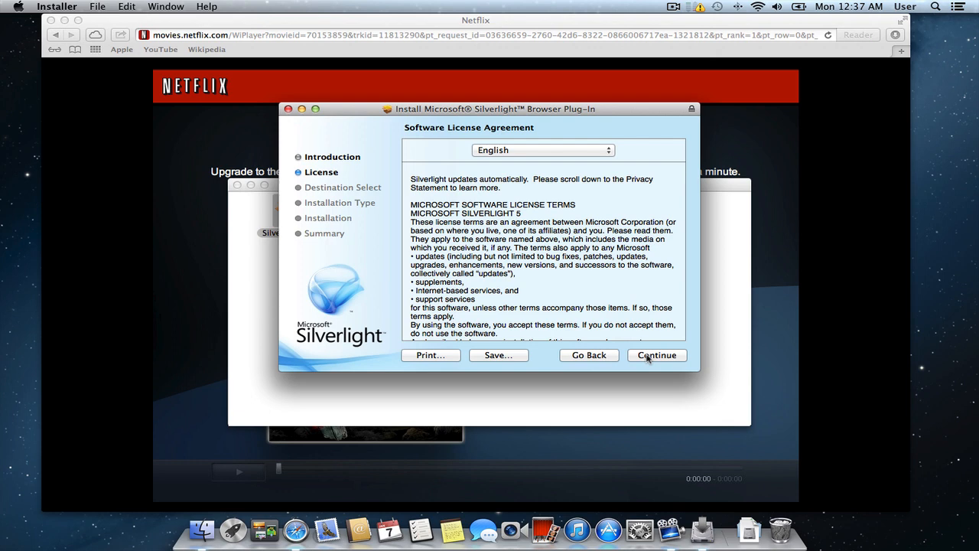
pyautogui.click(656, 355)
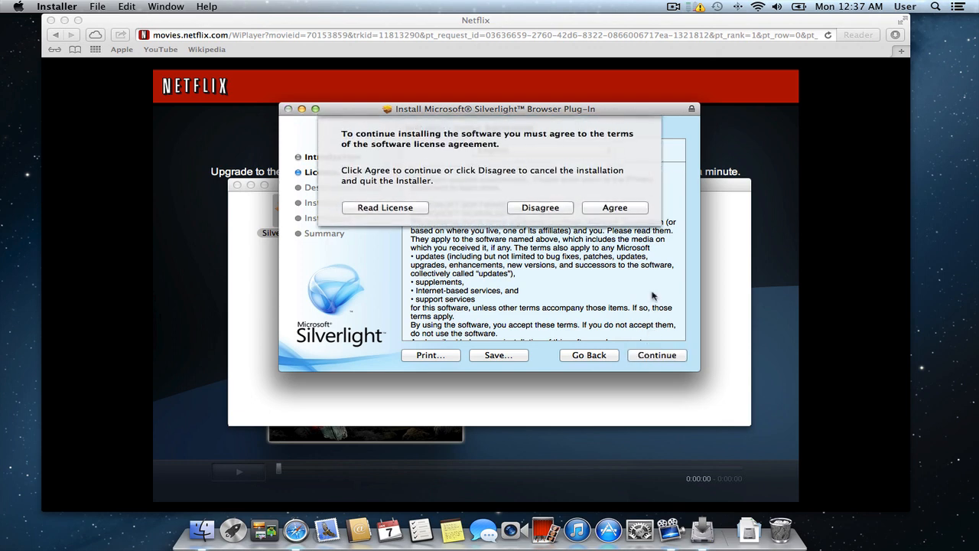
pyautogui.click(615, 208)
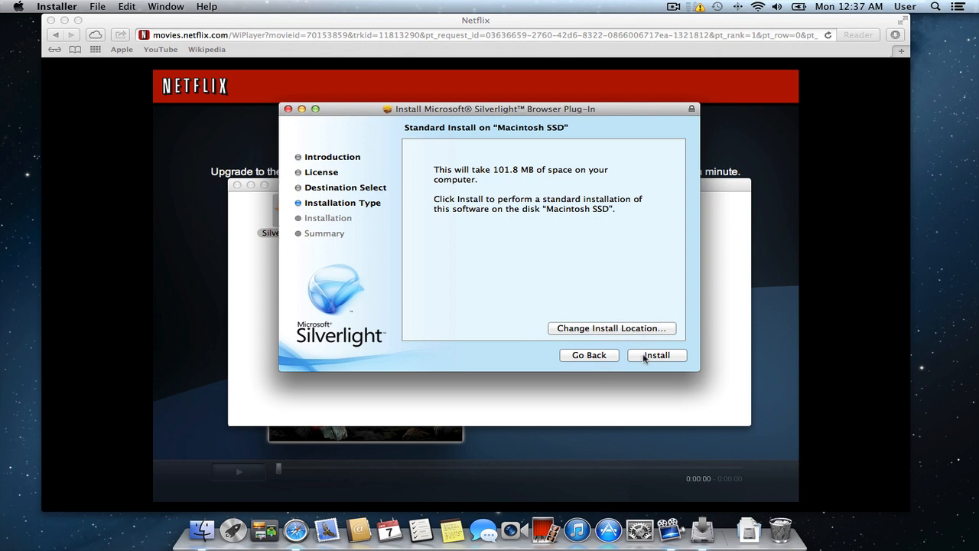
pyautogui.click(656, 355)
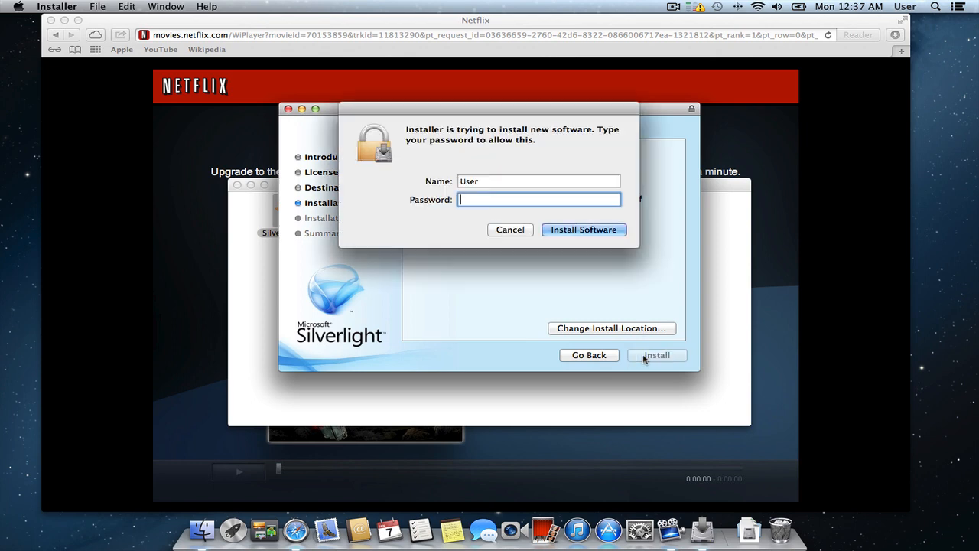
# Authorize the Silverlight install with the admin password and close the finished installer.
pyautogui.write('•')
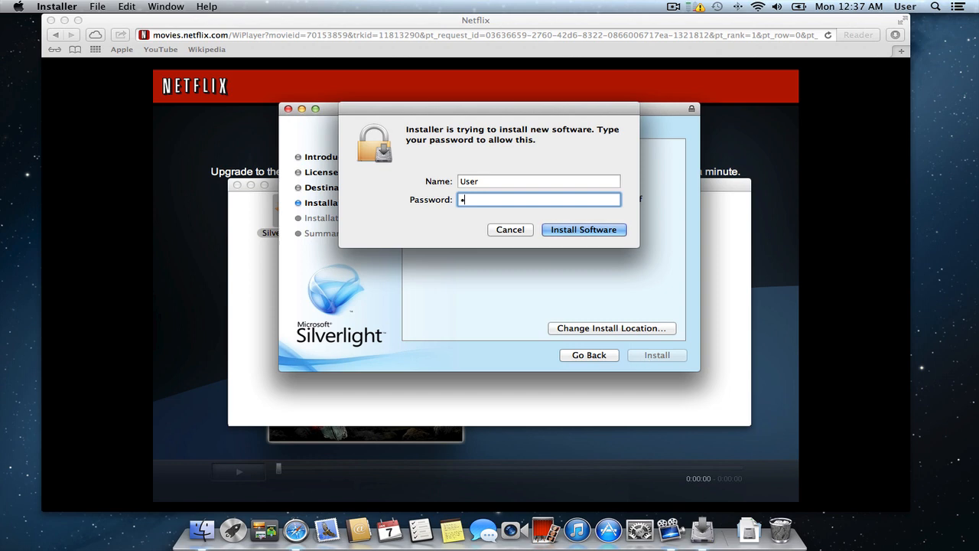
pyautogui.write('•')
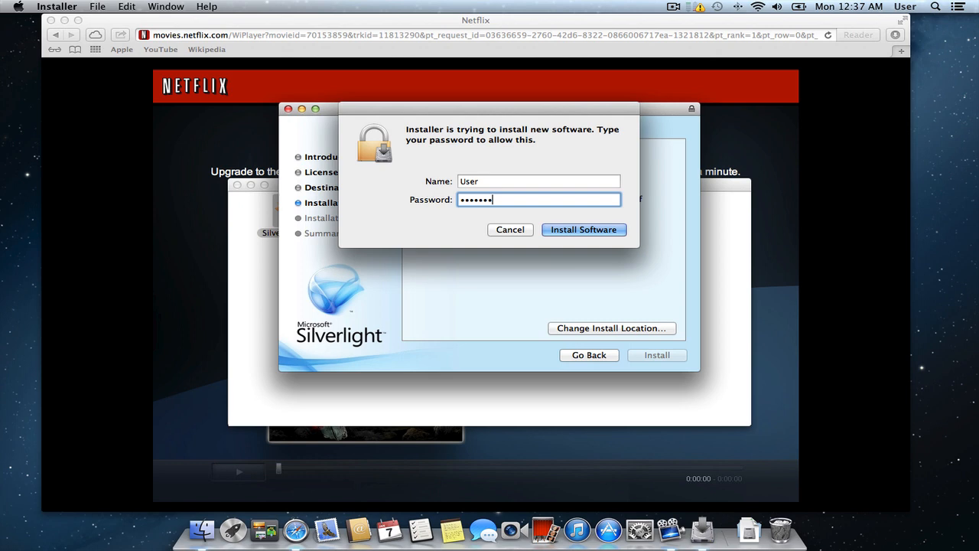
pyautogui.click(583, 229)
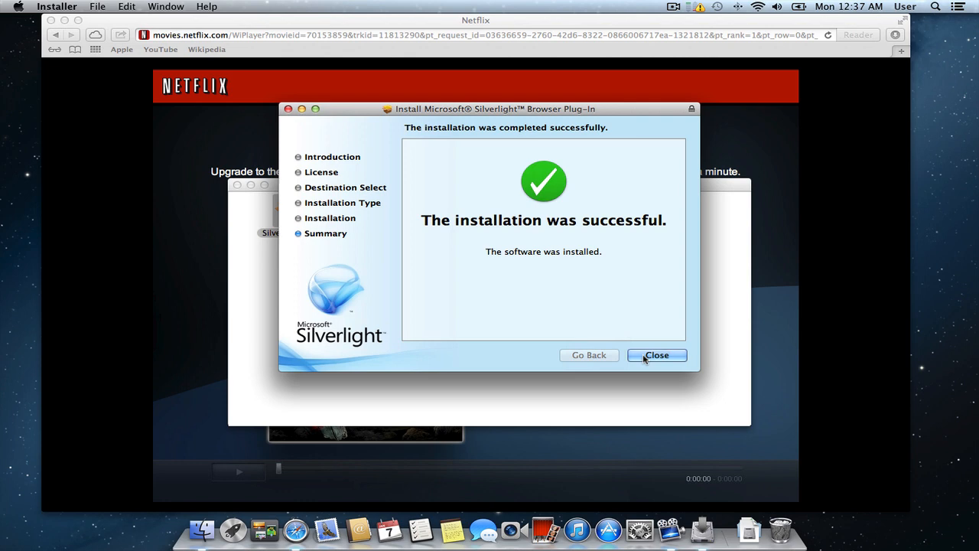
pyautogui.click(656, 355)
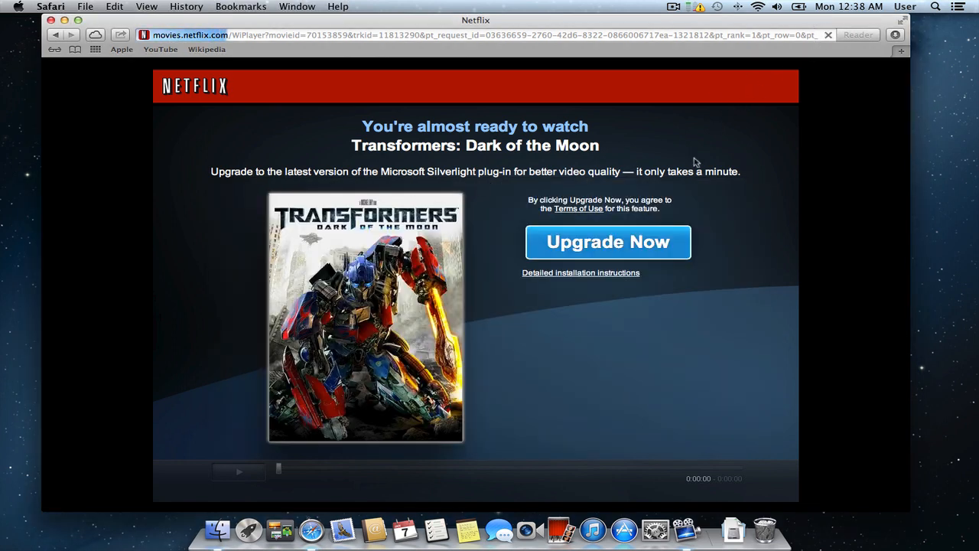
# Play Transformers: Dark of the Moon and switch the player to full screen.
pyautogui.click(607, 242)
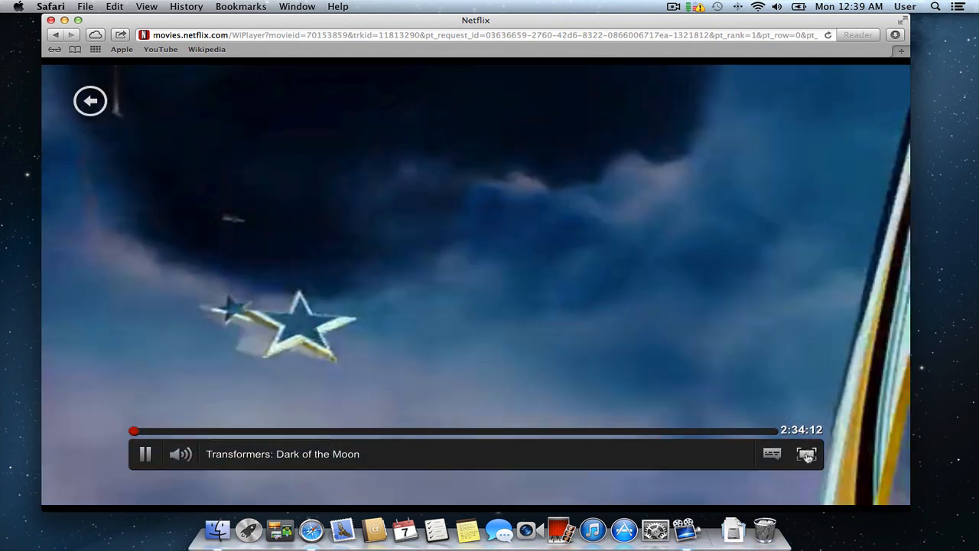
pyautogui.click(806, 453)
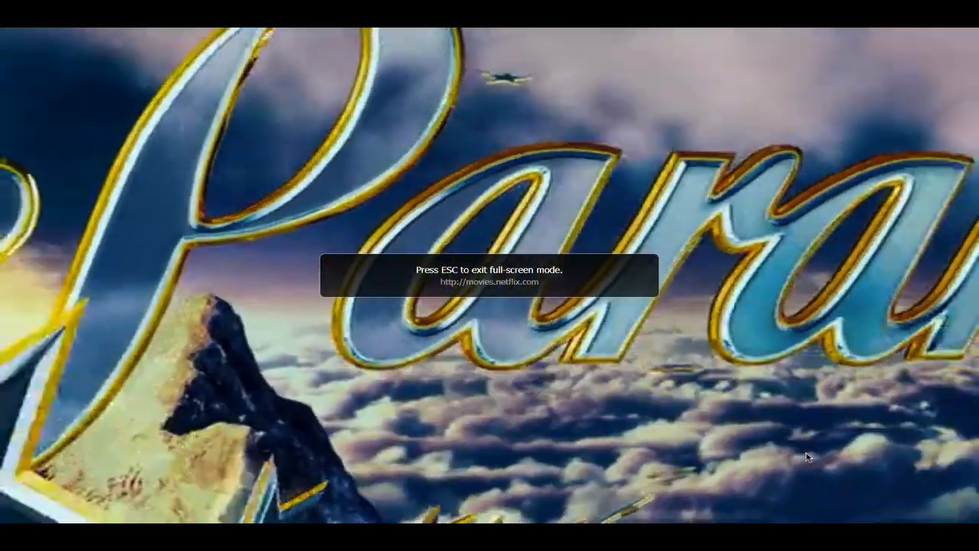